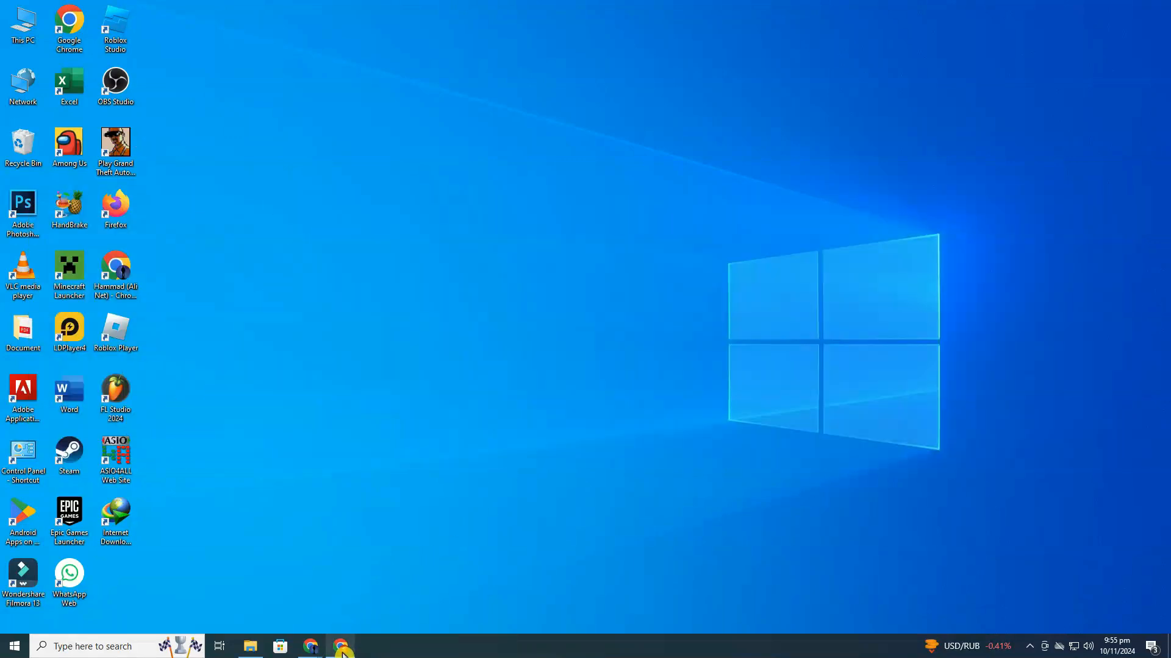
Open the Adobe homepage from Chrome's Google results for 'adobe'.
click(341, 647)
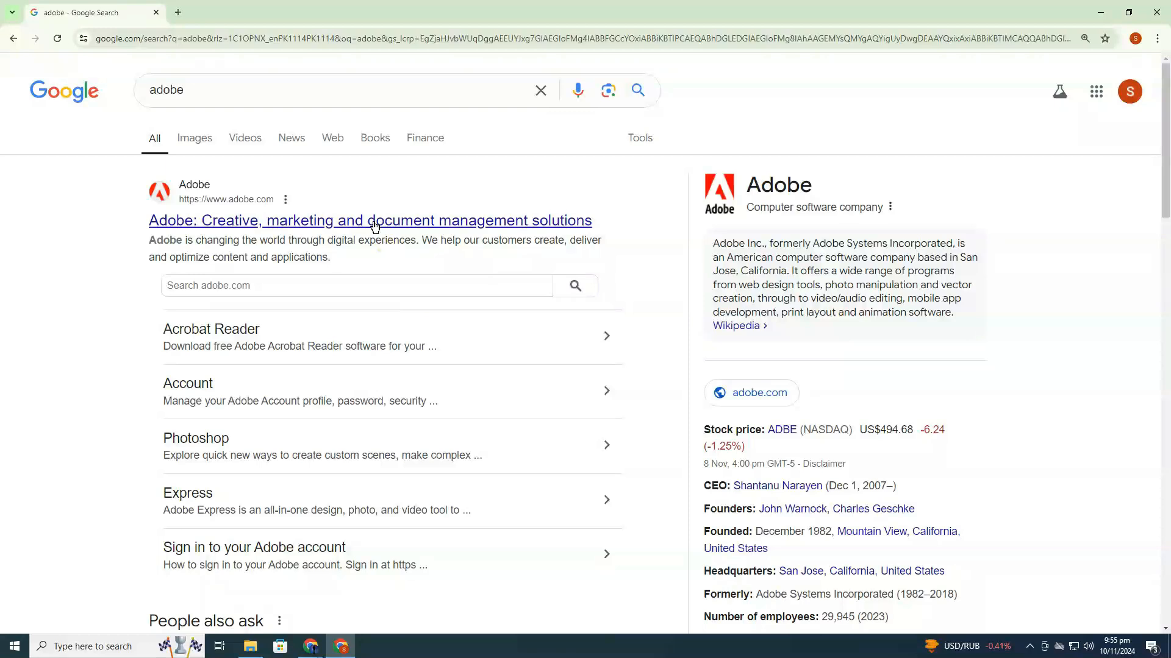
click(370, 220)
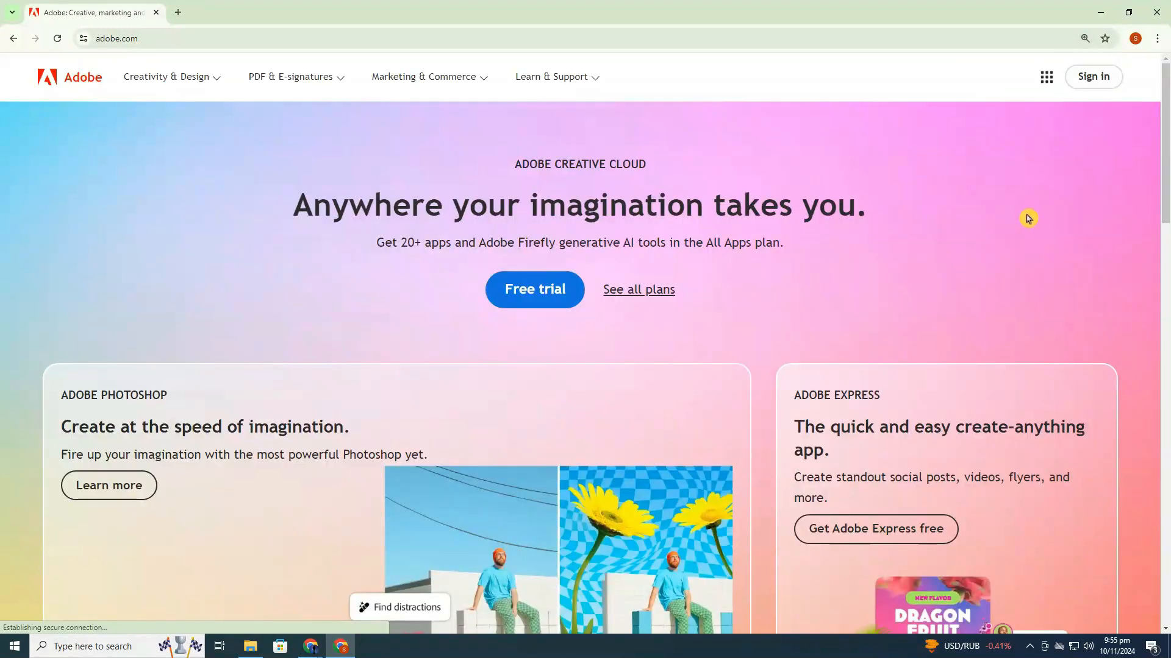
mouse_move(810, 305)
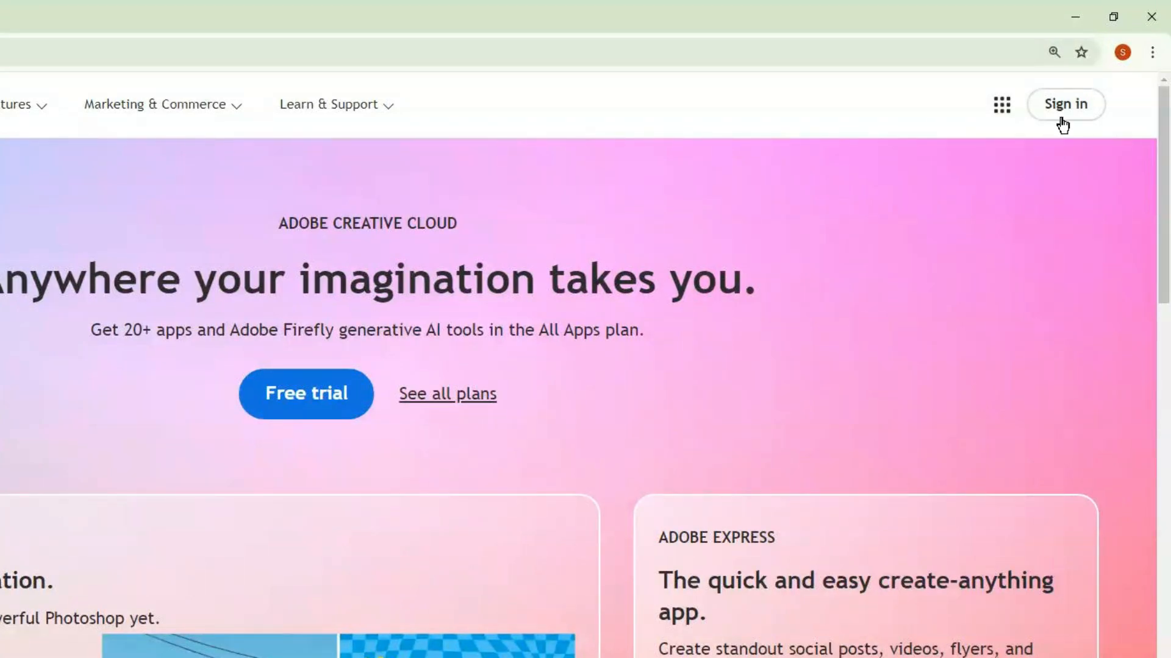
Start creating an Adobe account and submit the email and password step.
click(1064, 104)
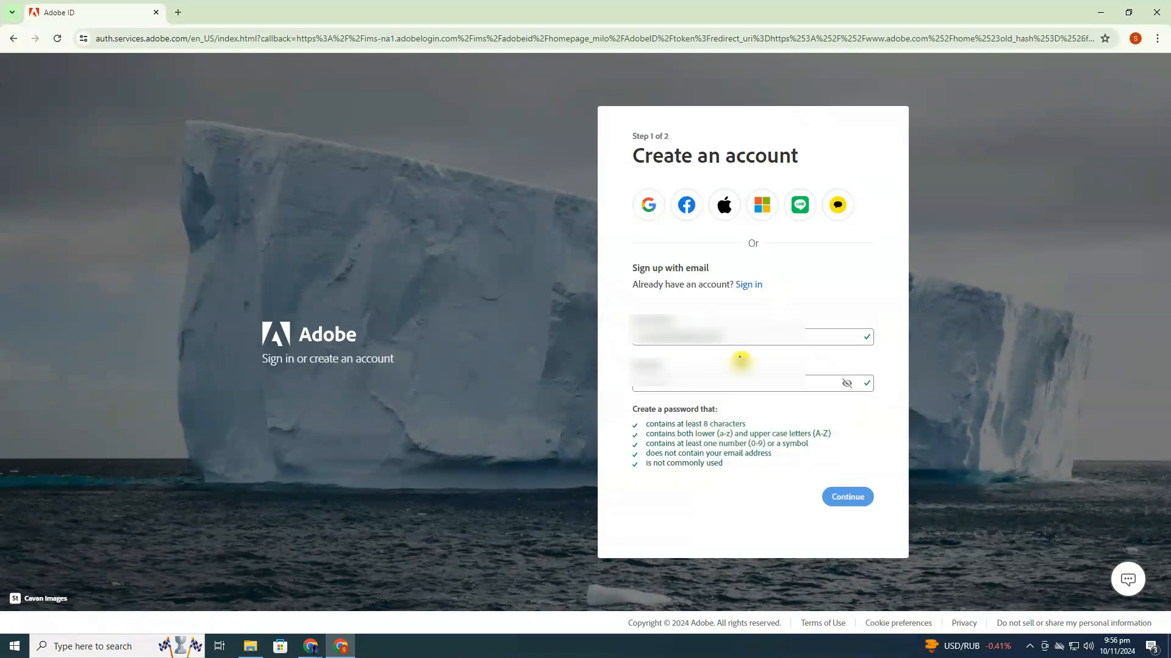
click(847, 497)
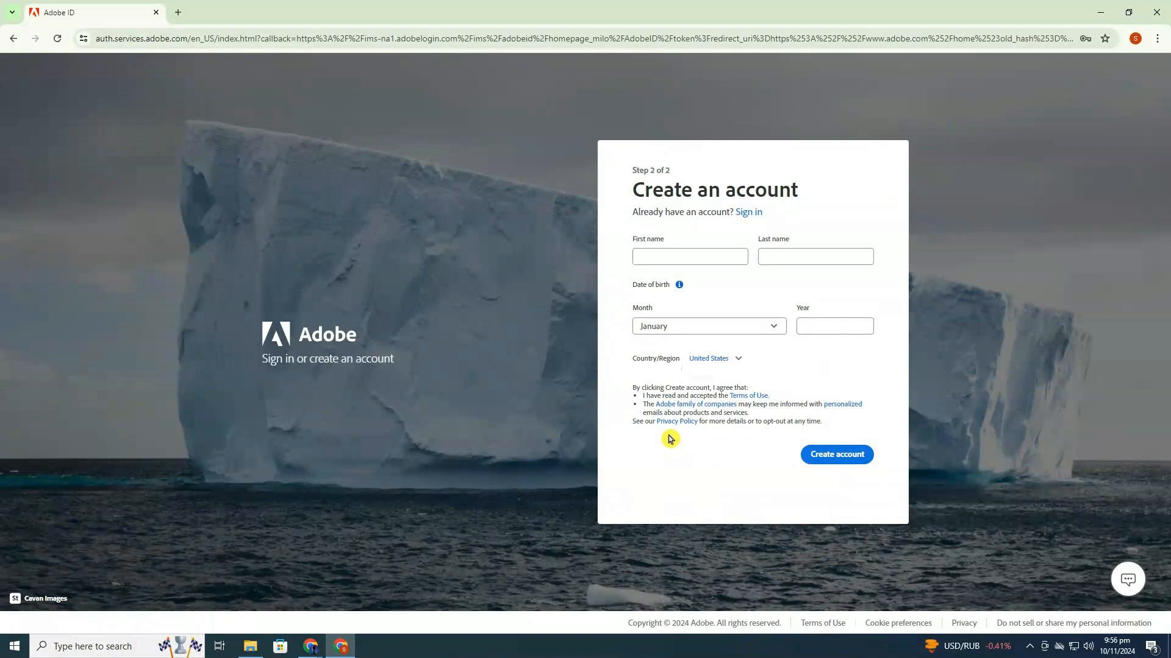
Enter first name, last name and birth year 1999, then create the account.
click(689, 256)
text(ClickFix)
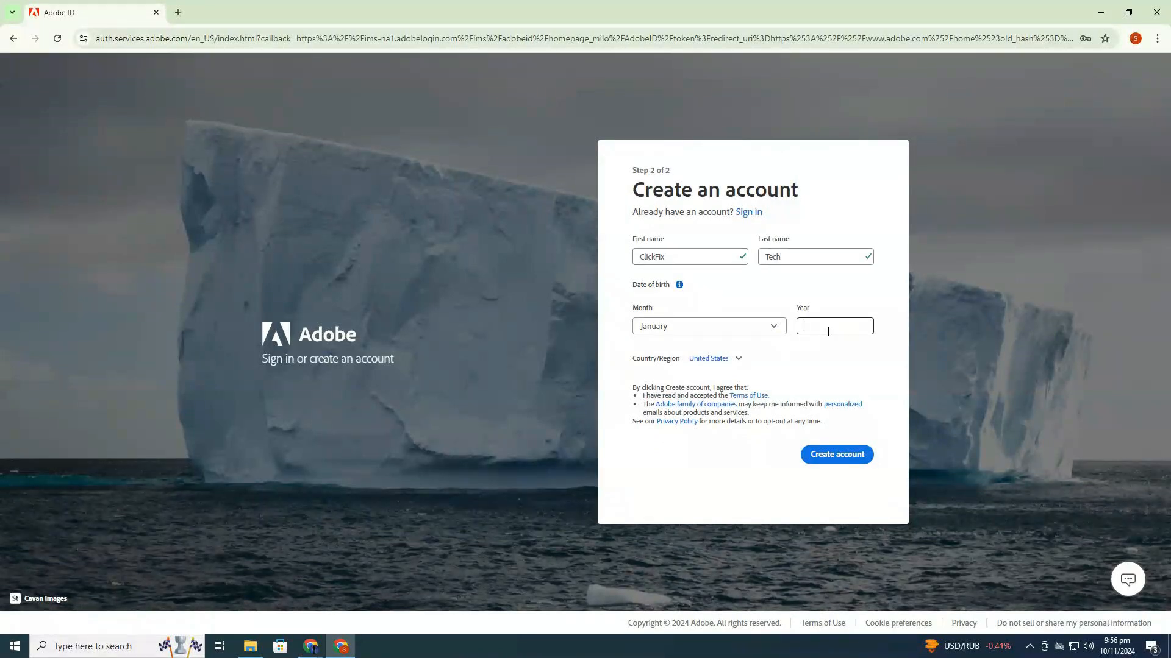
text(1999)
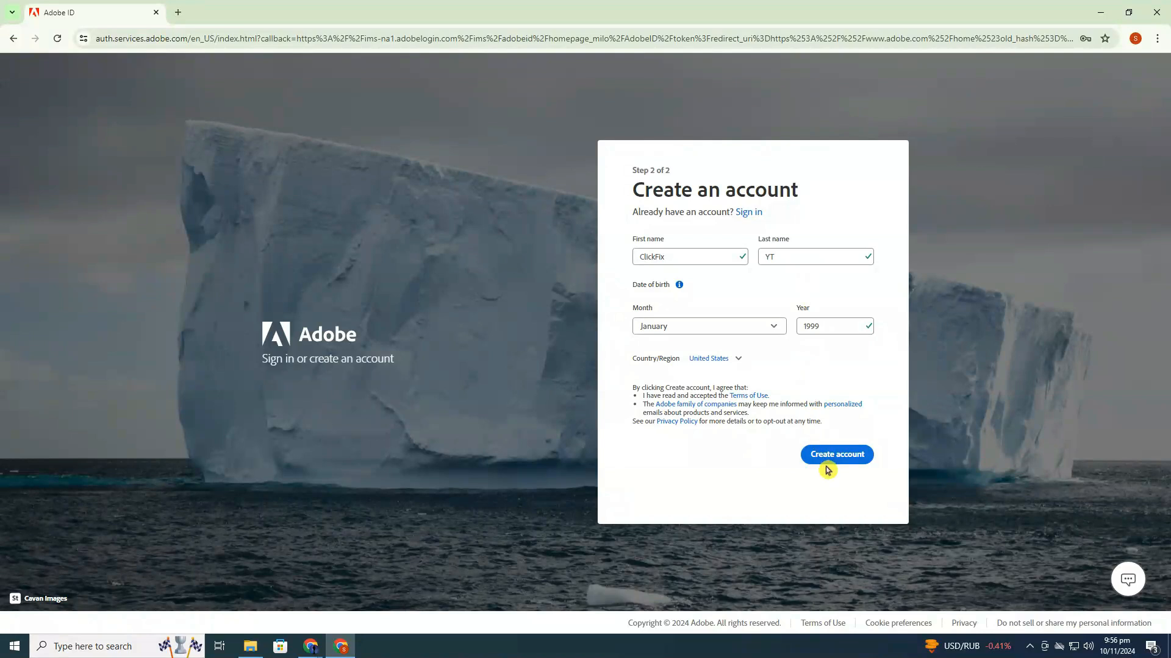
click(836, 454)
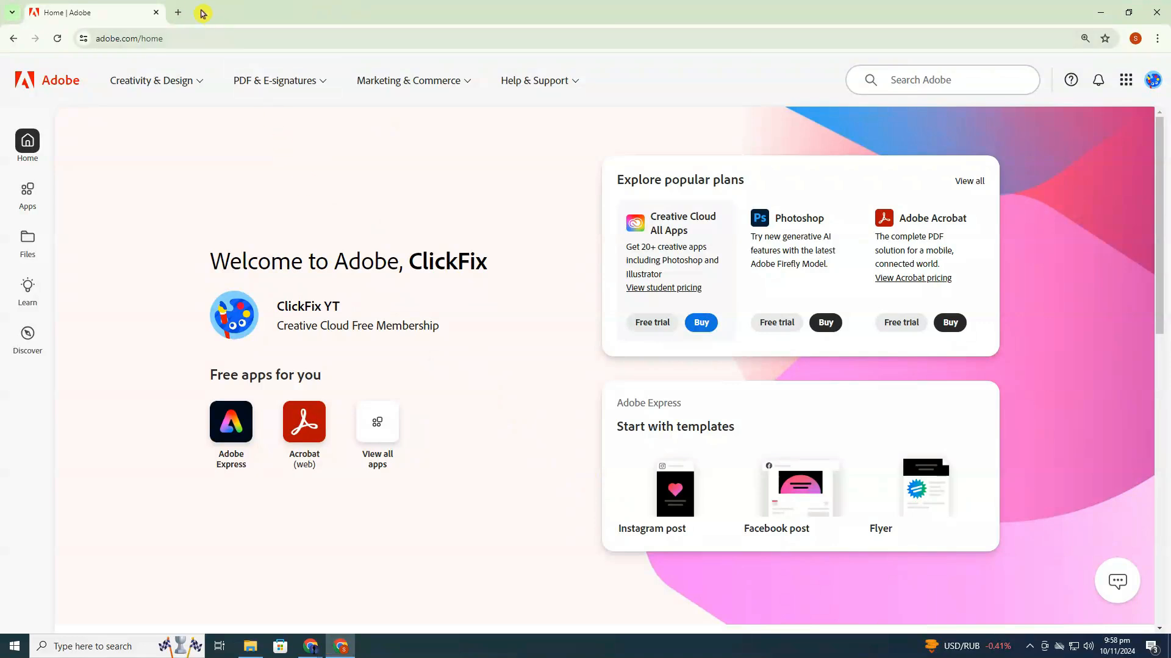
Search 'adobe creative free trial' in a new tab and open Adobe's free trial page.
click(177, 12)
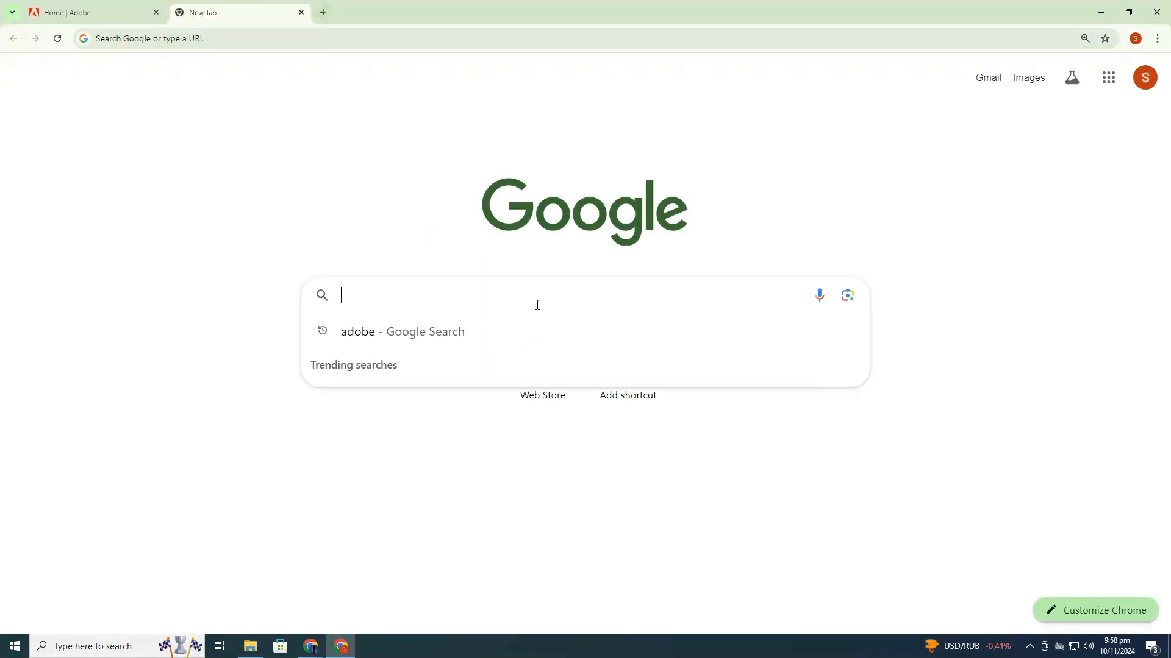
text(ADOBE CREATIVE FRee)
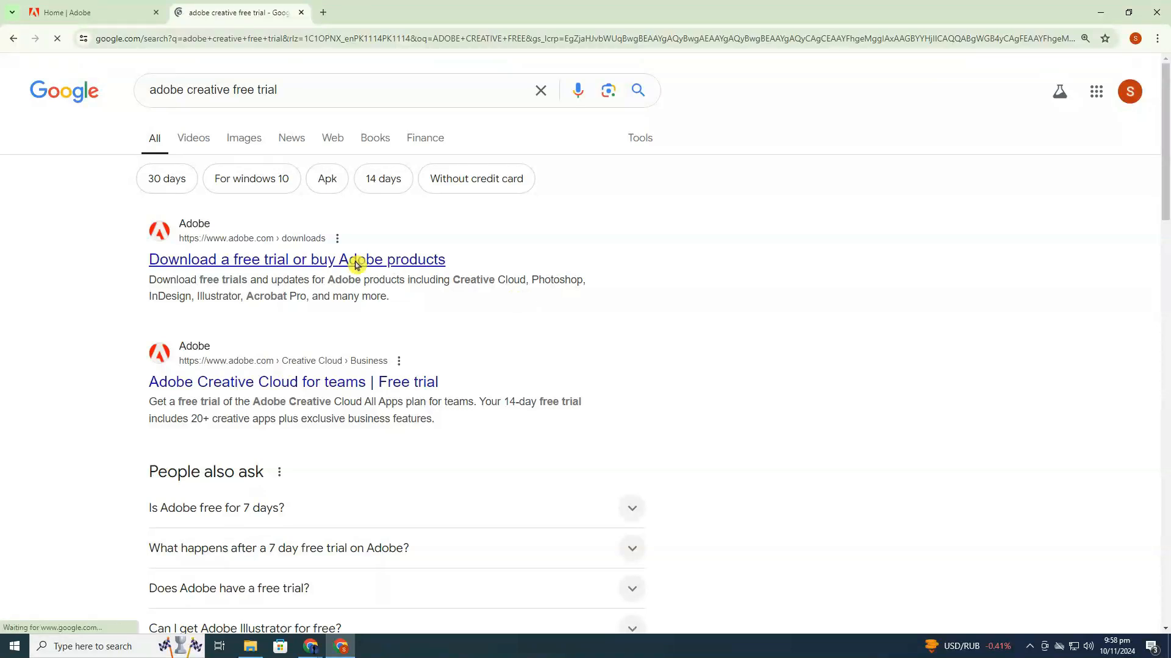
click(296, 259)
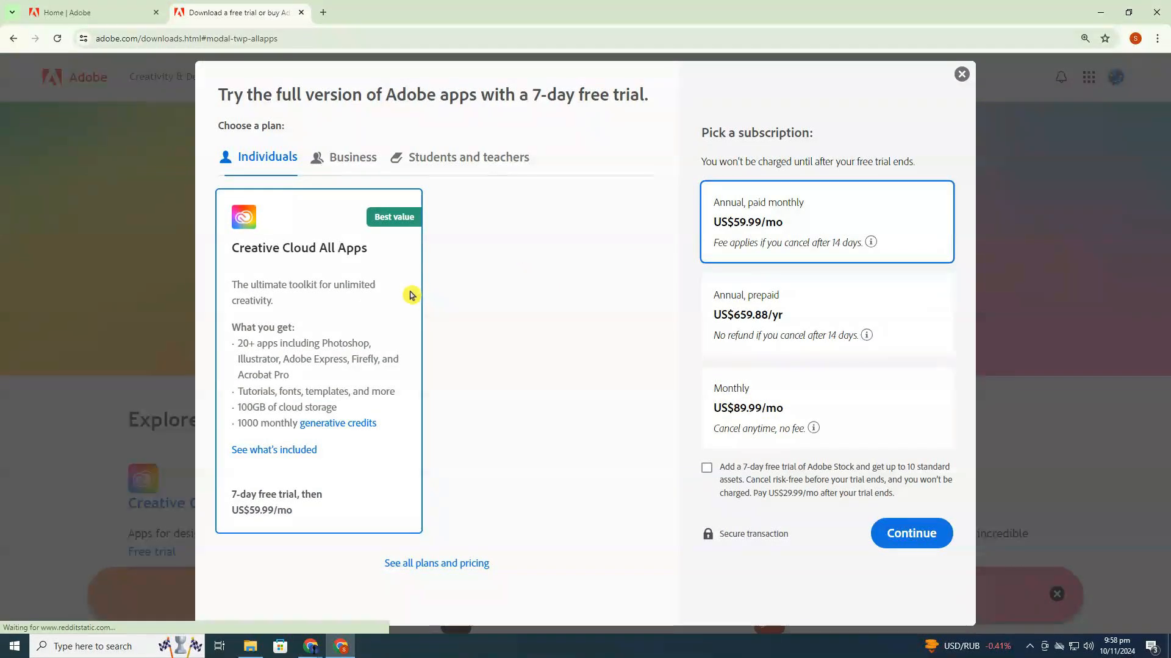
Check out the Creative Cloud All Apps 7-day trial, choosing PayPal as payment.
click(911, 533)
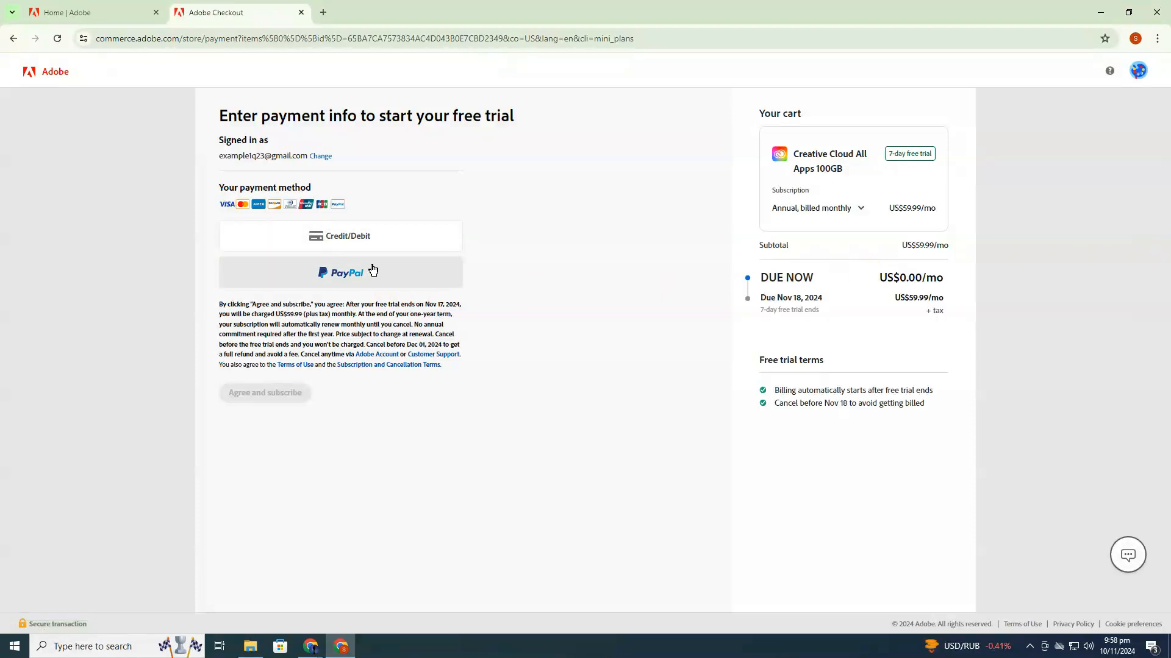
click(340, 236)
text(ADOBE CRE)
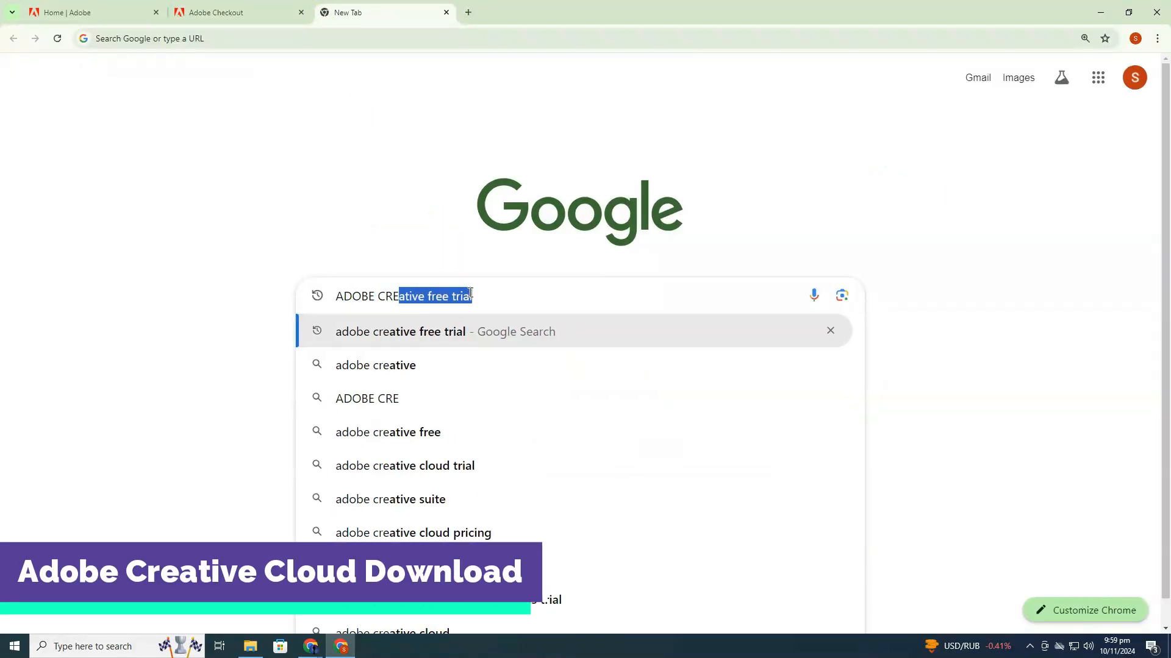
Download the Creative Cloud desktop installer from Adobe's download page.
key(Enter)
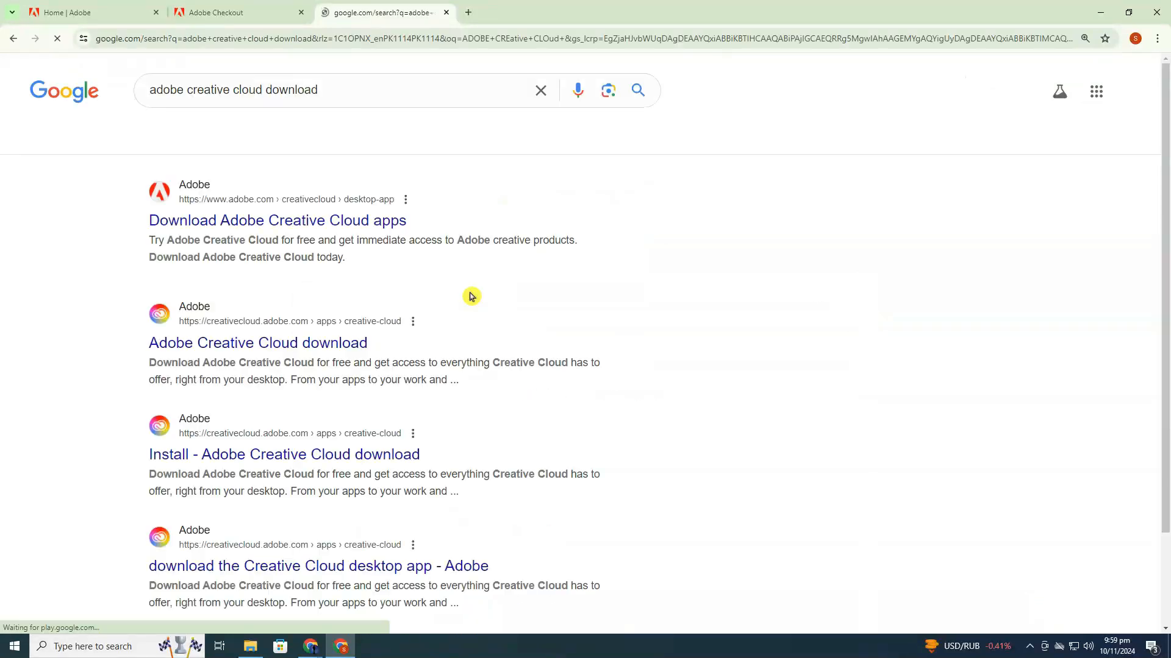
click(277, 220)
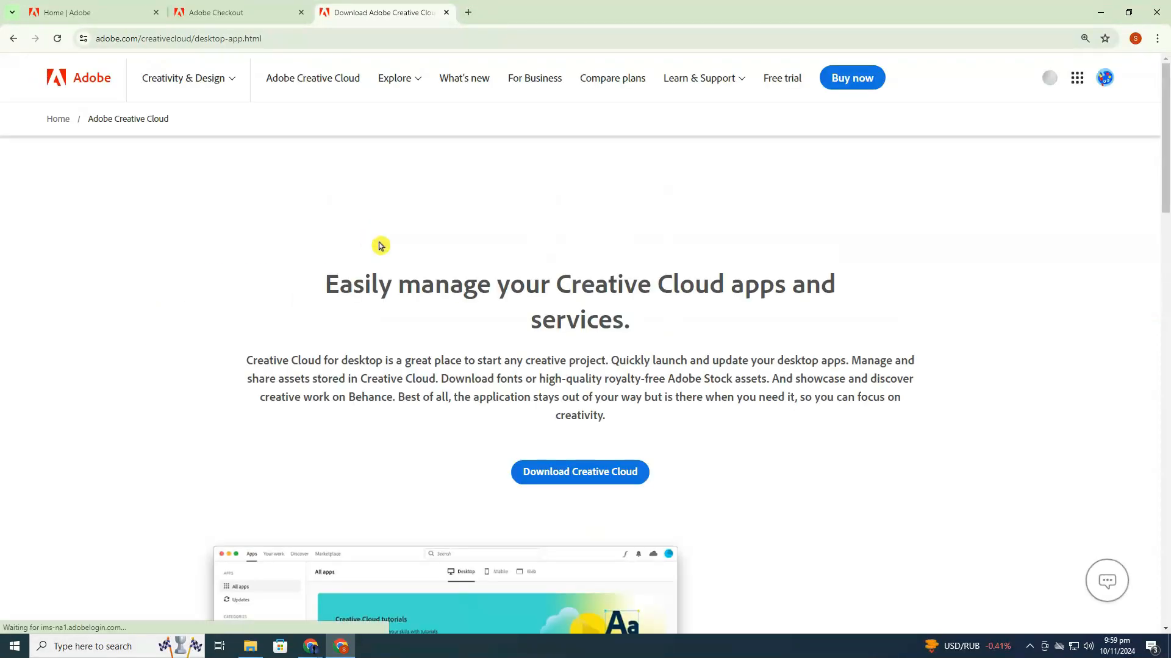
click(579, 472)
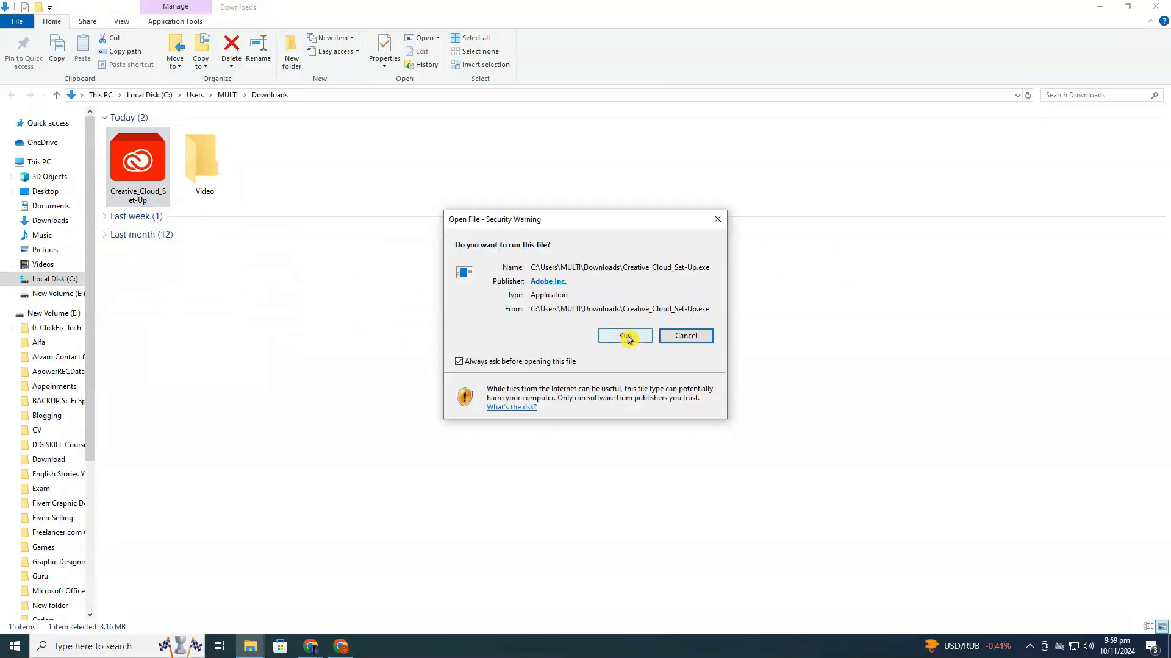
Run the Creative Cloud installer and continue through installation.
click(625, 335)
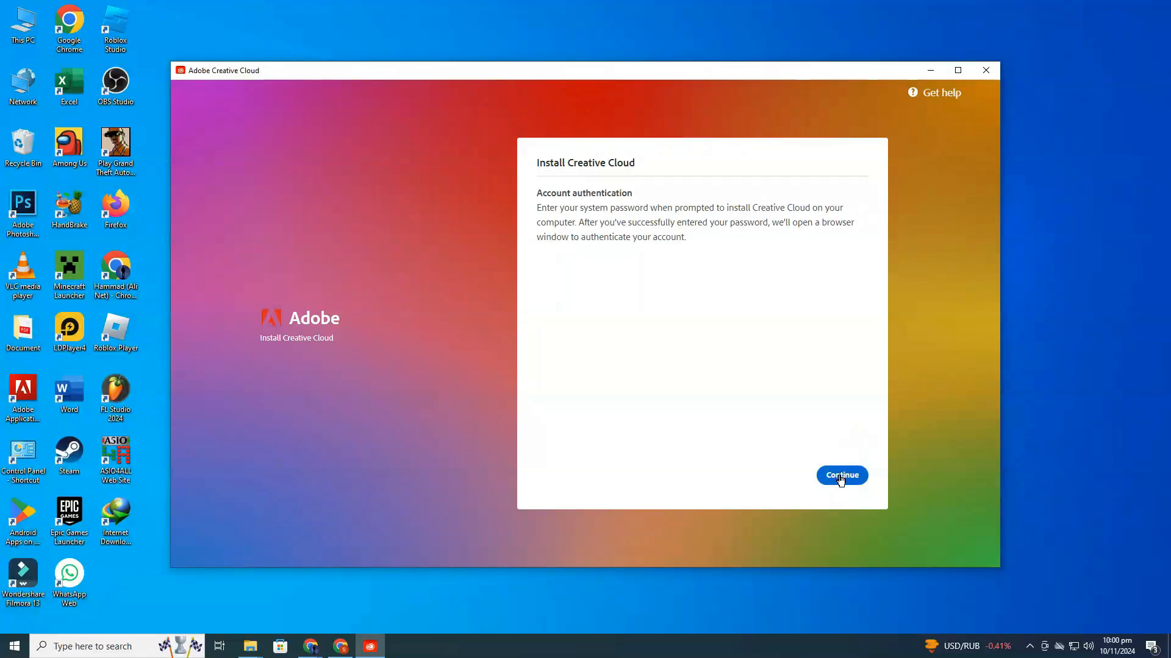
click(841, 475)
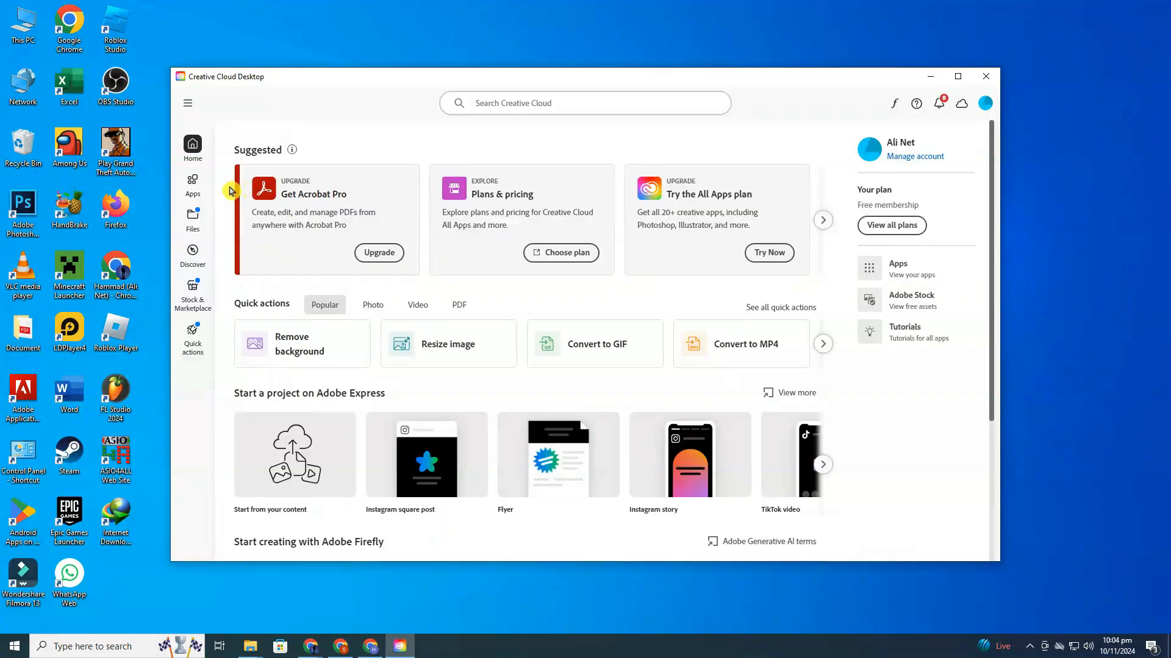
Show the Apps page in Creative Cloud Desktop, with Photoshop offered as a free trial.
click(192, 182)
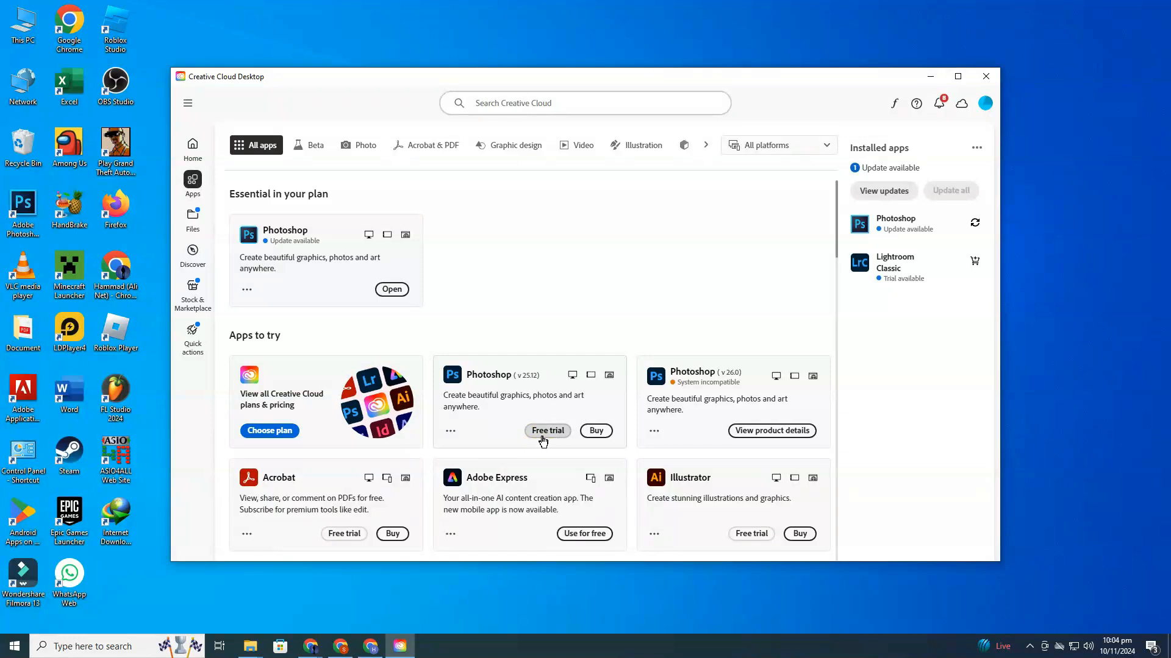
mouse_move(544, 441)
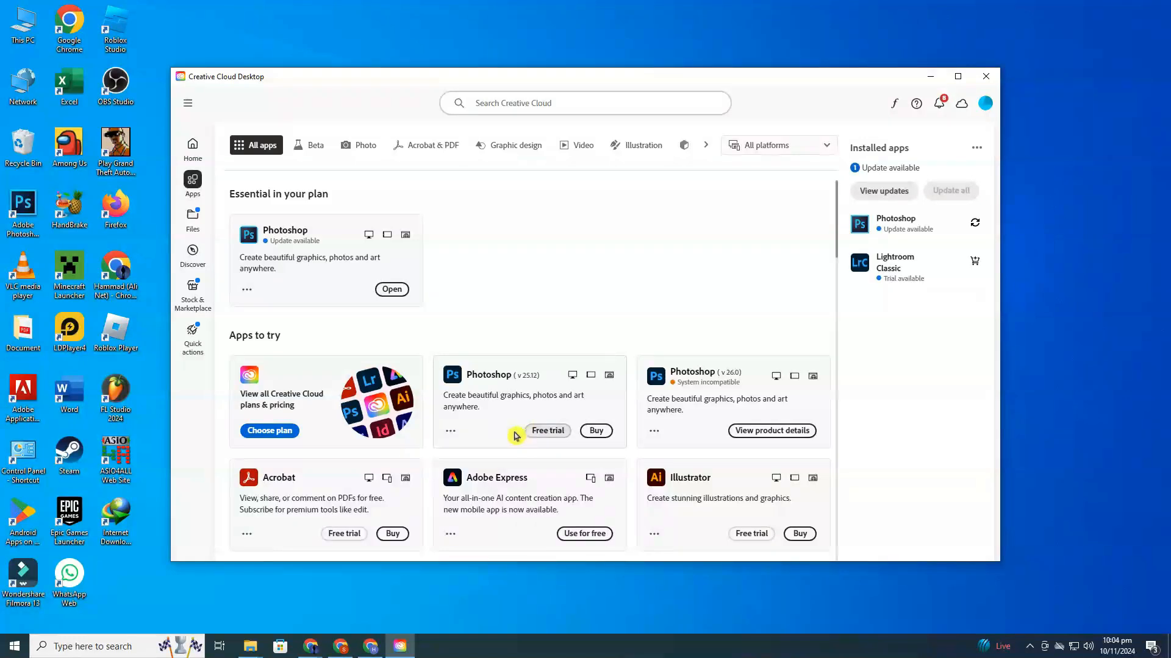
mouse_move(499, 436)
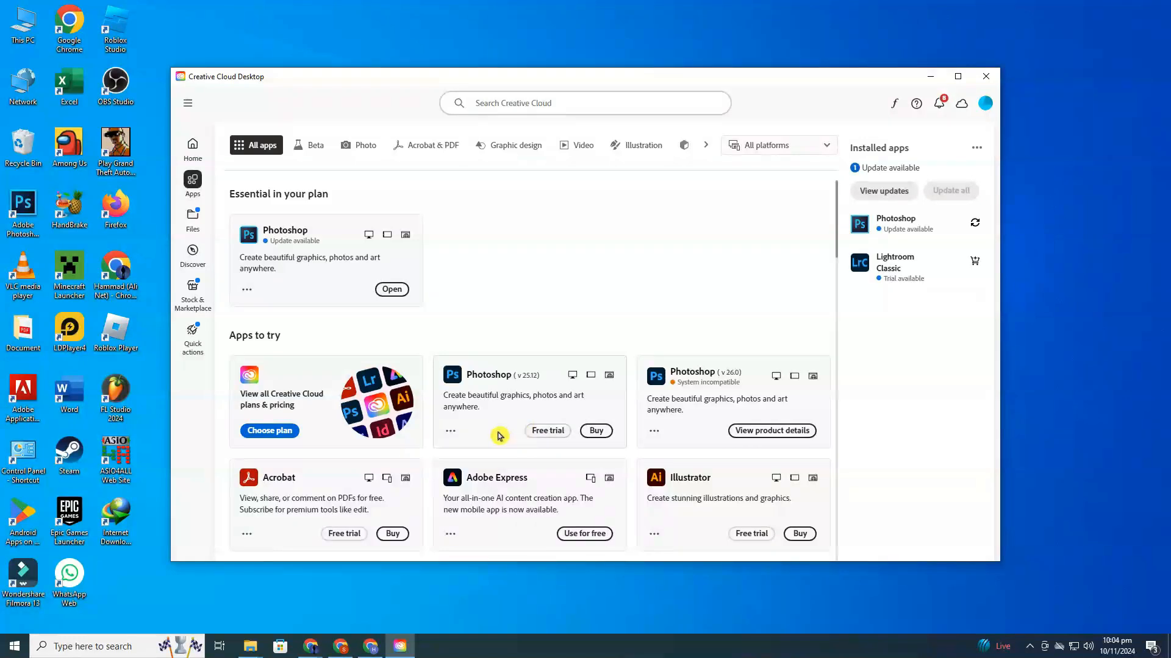